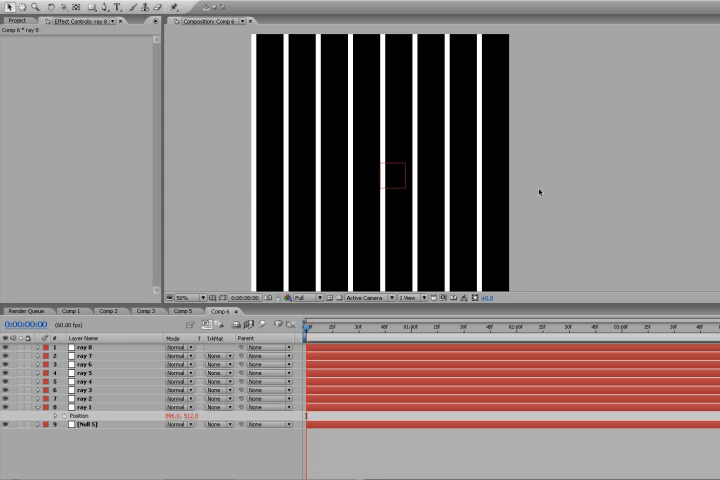
mouse_move(283, 206)
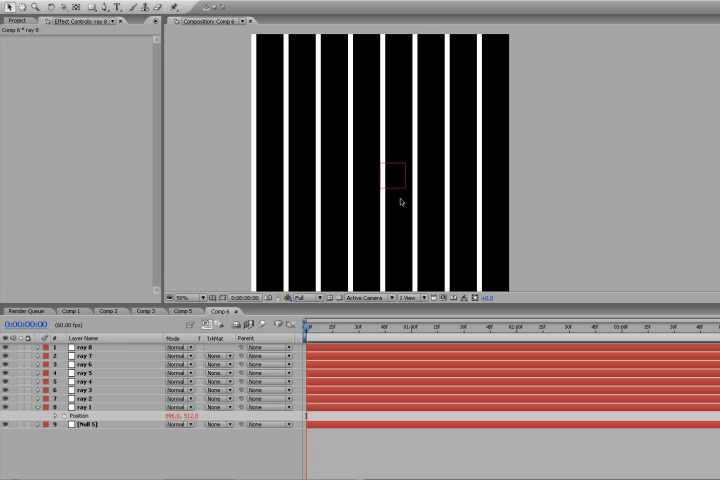
mouse_move(272, 214)
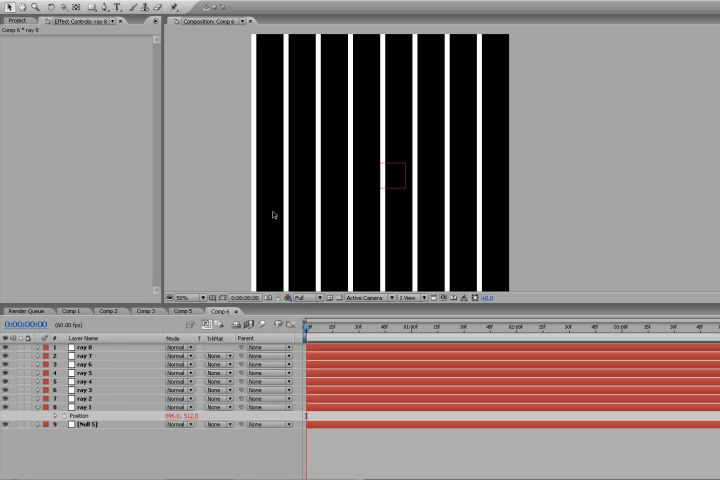
mouse_move(256, 214)
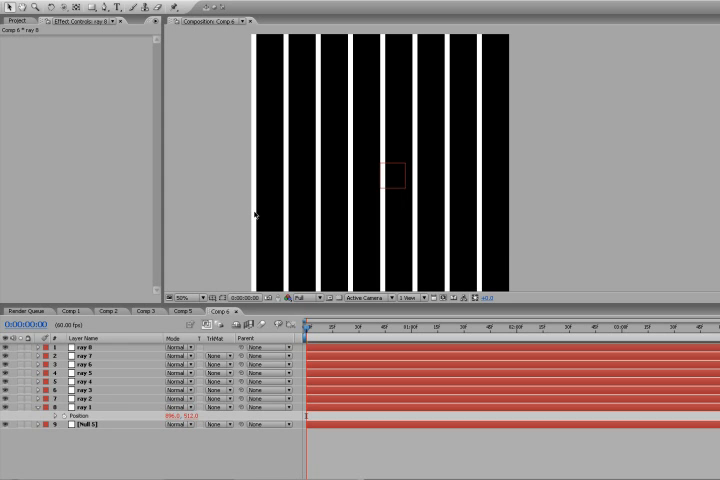
mouse_move(514, 138)
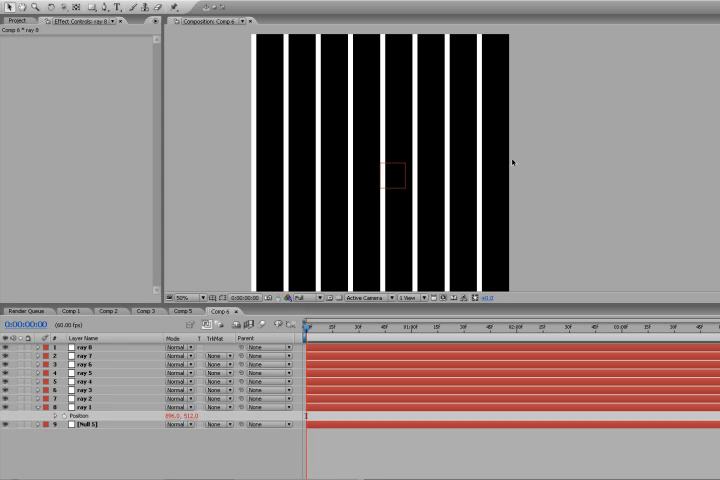
mouse_move(514, 227)
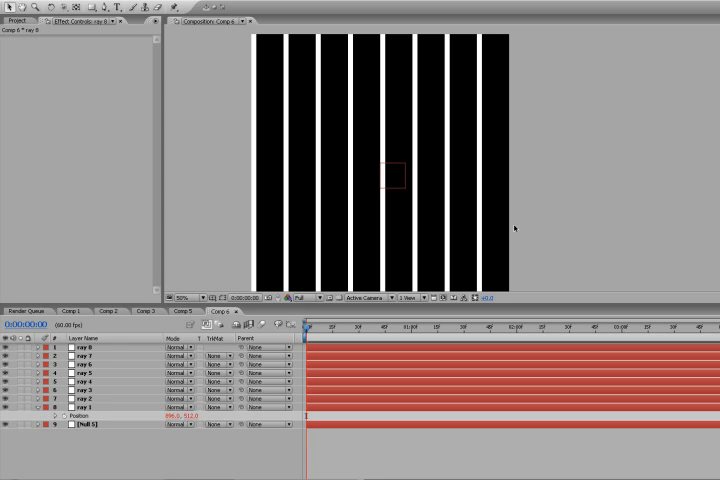
mouse_move(429, 268)
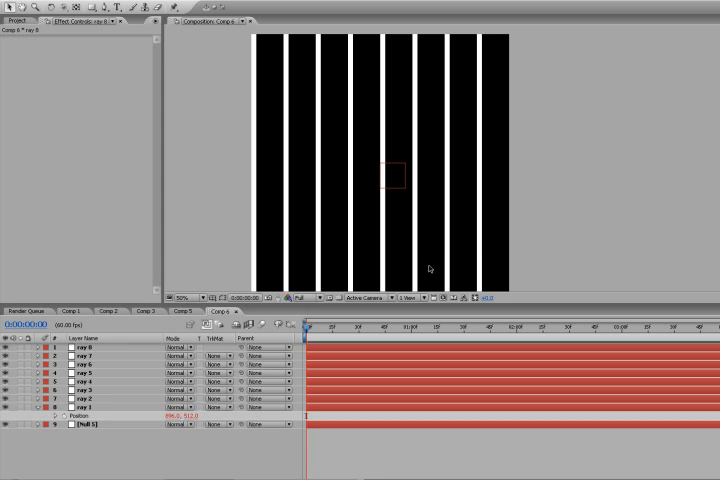
mouse_move(265, 275)
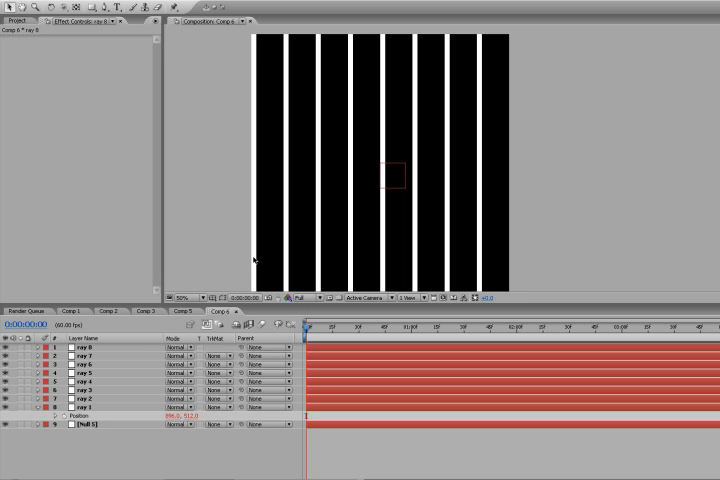
mouse_move(501, 174)
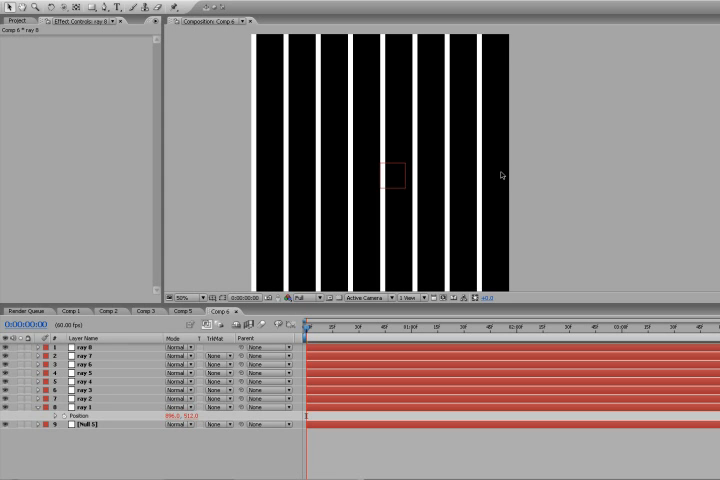
mouse_move(511, 267)
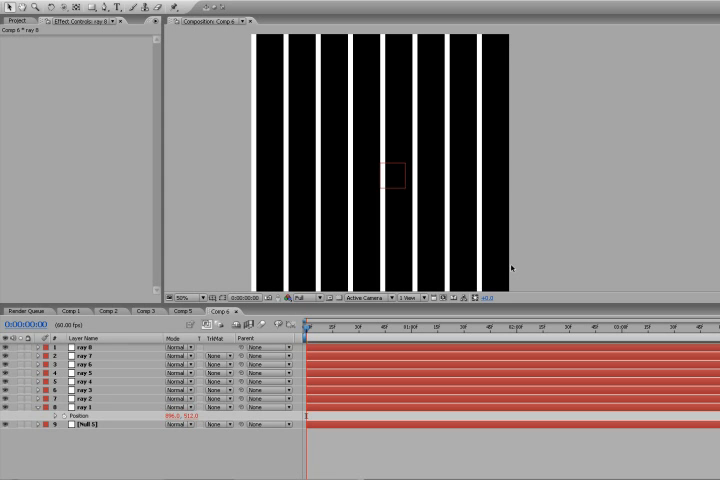
mouse_move(505, 40)
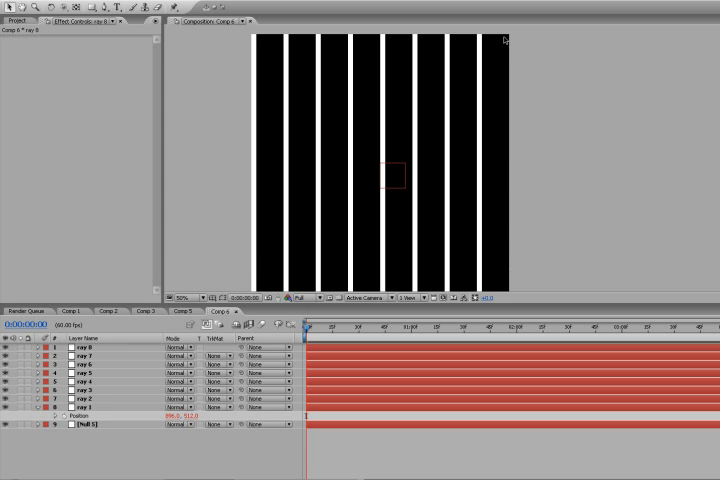
mouse_move(505, 266)
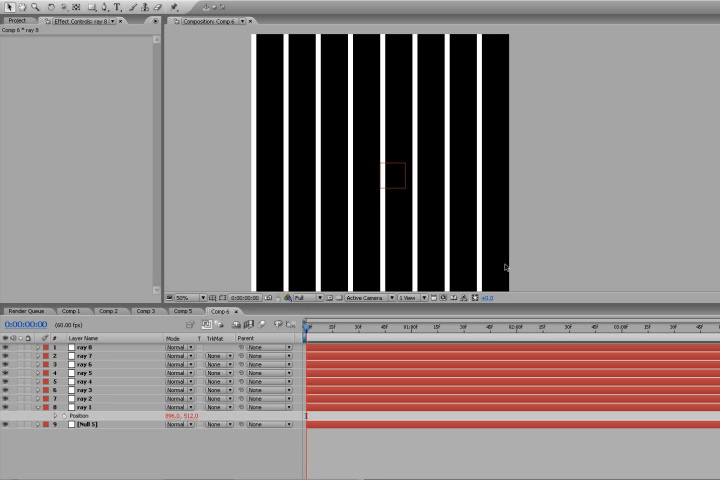
mouse_move(508, 261)
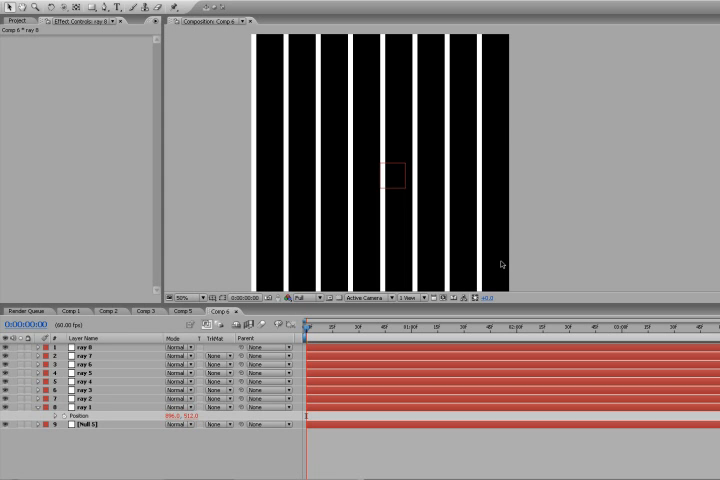
mouse_move(510, 208)
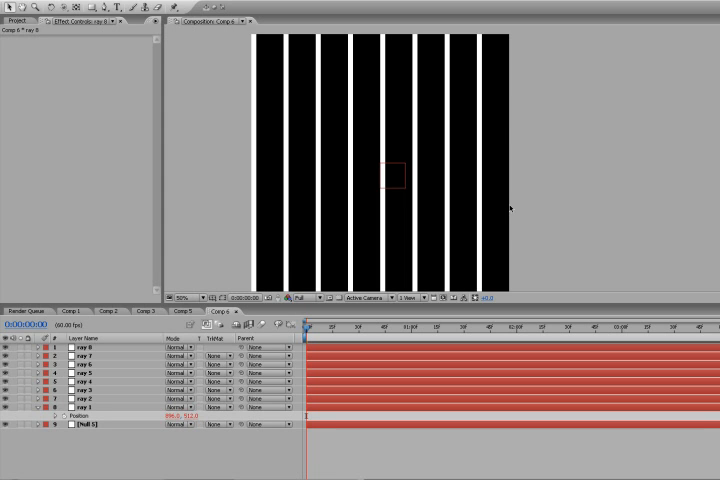
mouse_move(506, 256)
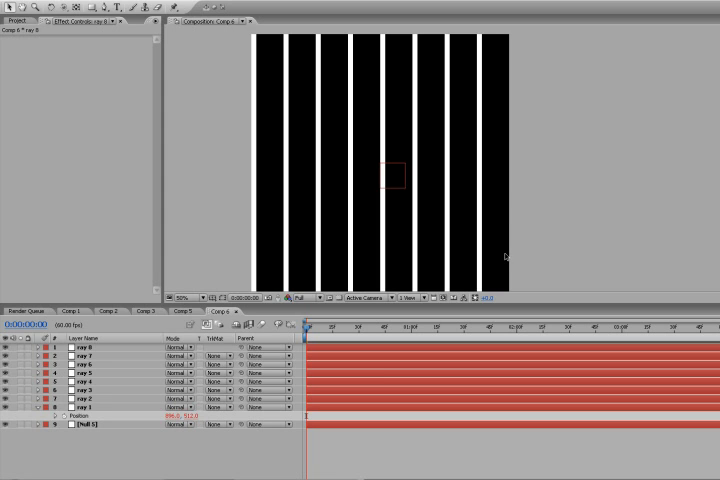
mouse_move(256, 166)
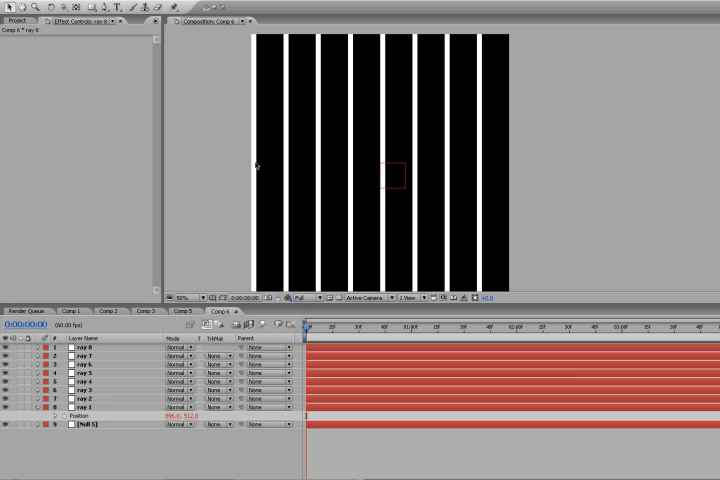
mouse_move(507, 192)
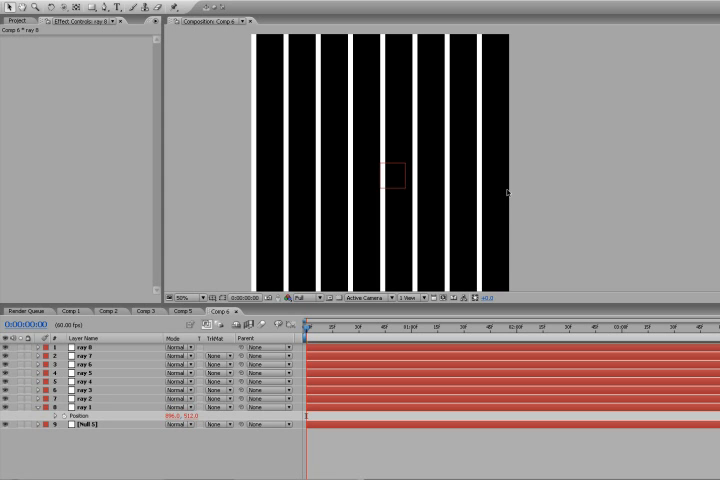
mouse_move(253, 173)
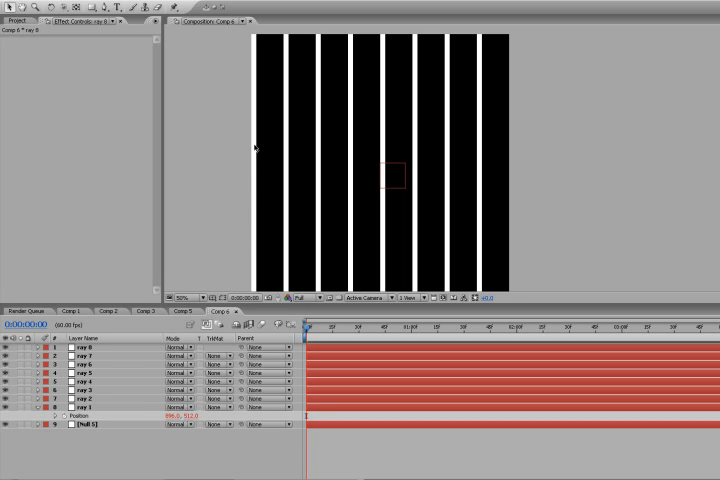
mouse_move(246, 177)
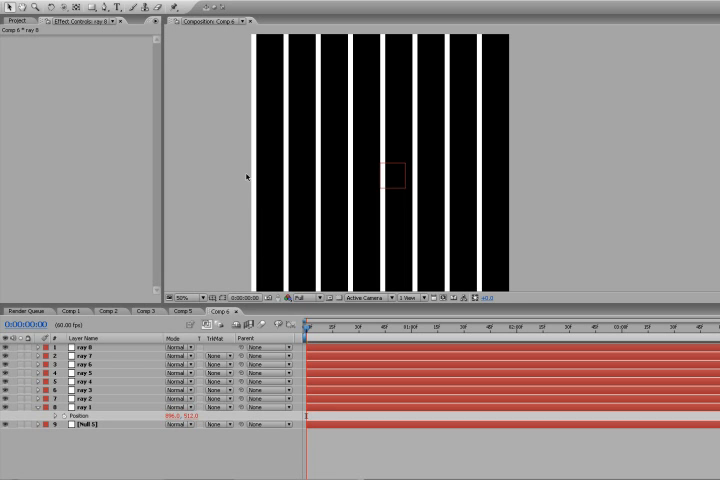
mouse_move(231, 175)
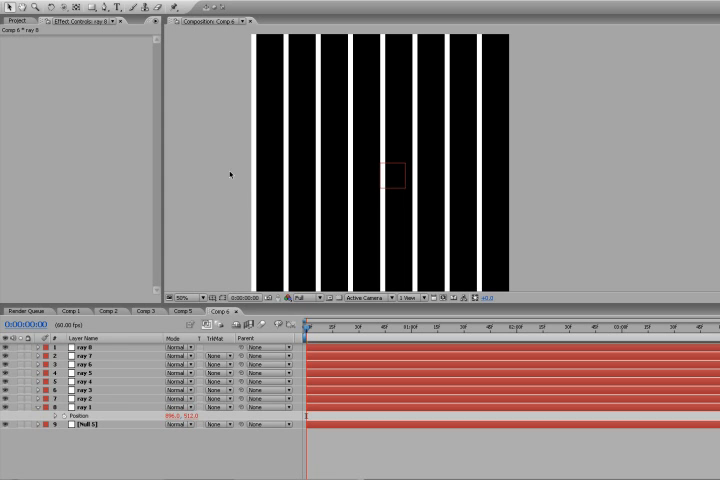
mouse_move(498, 221)
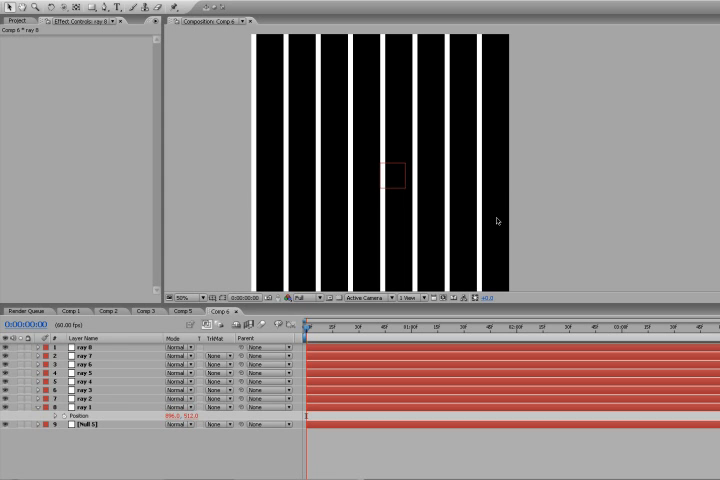
mouse_move(508, 207)
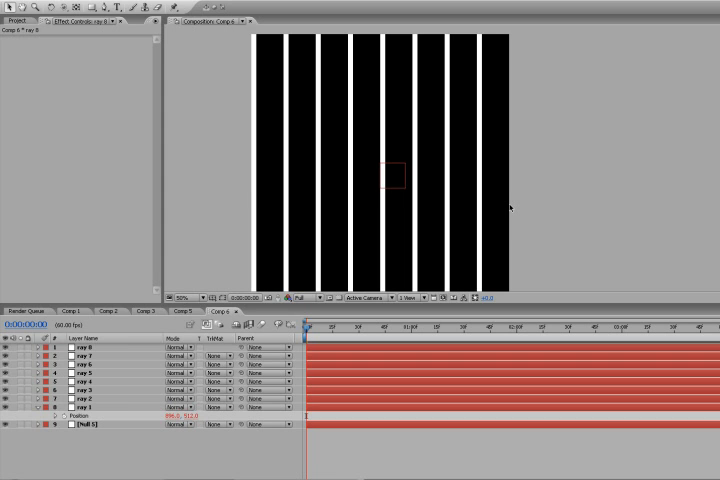
mouse_move(522, 205)
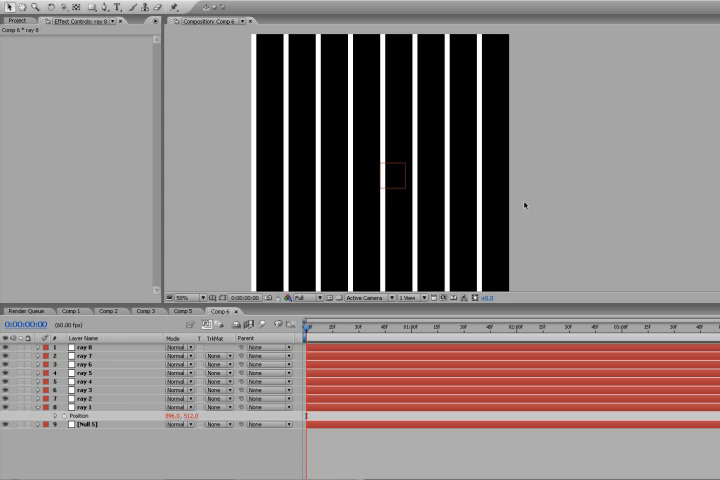
mouse_move(523, 205)
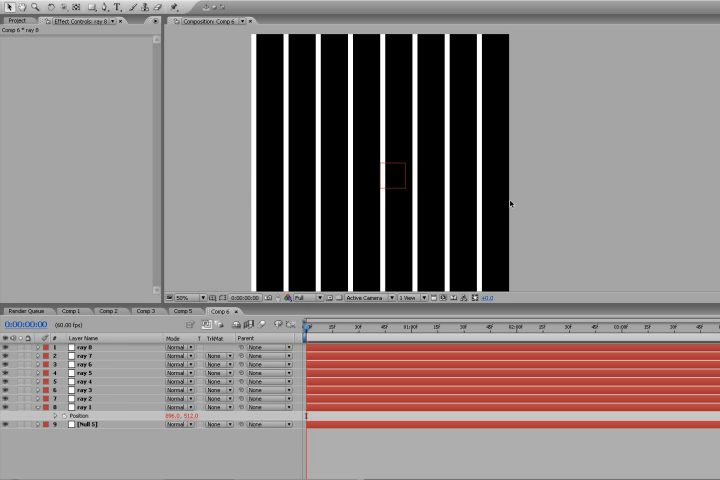
mouse_move(441, 192)
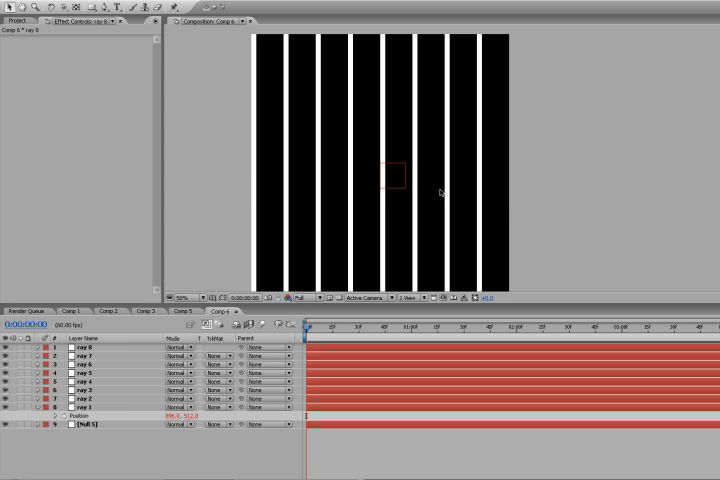
mouse_move(497, 179)
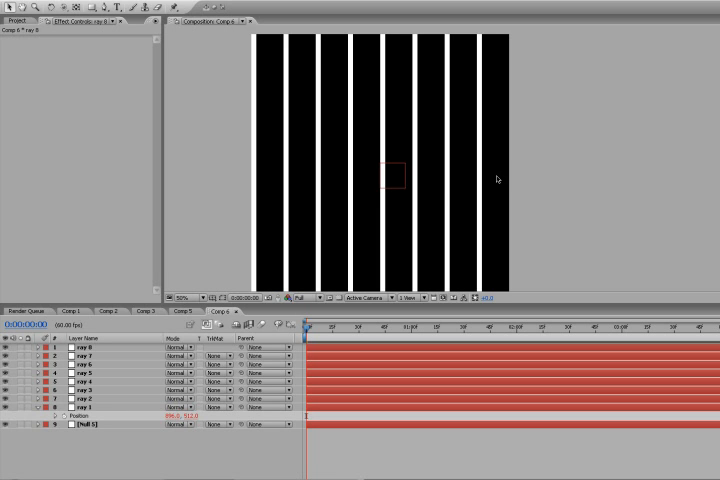
mouse_move(432, 236)
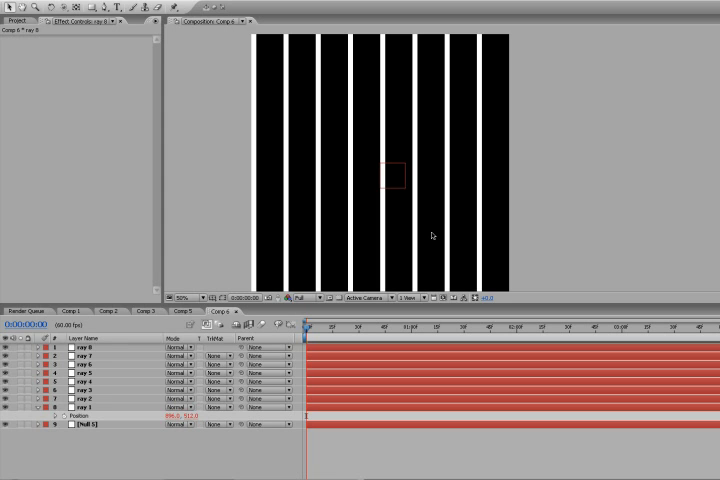
mouse_move(191, 345)
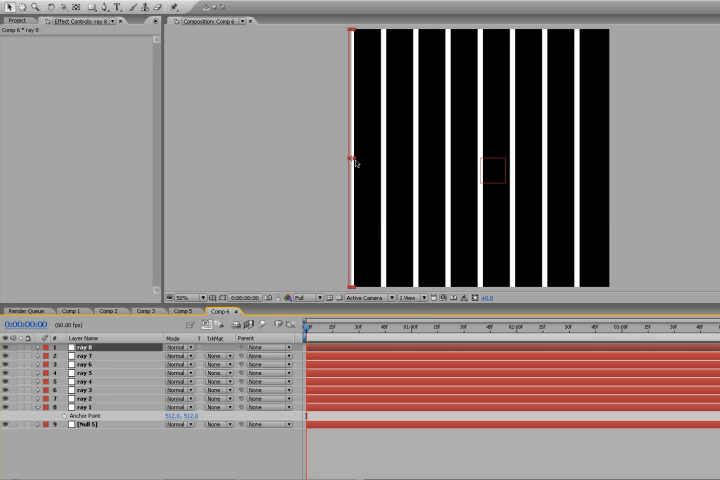
mouse_move(106, 405)
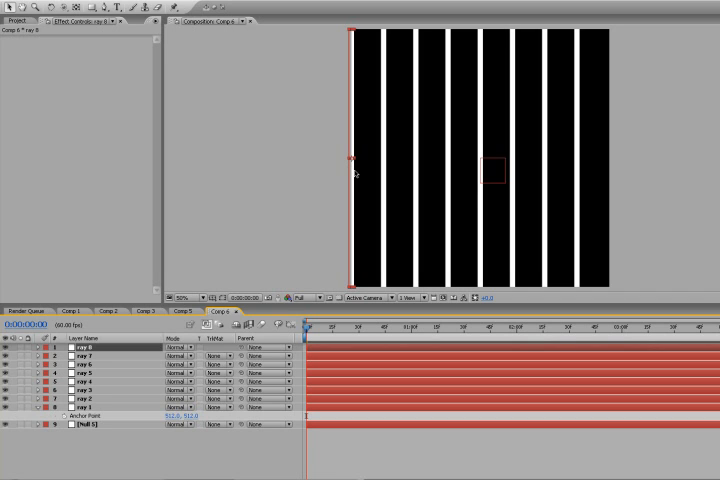
mouse_move(352, 167)
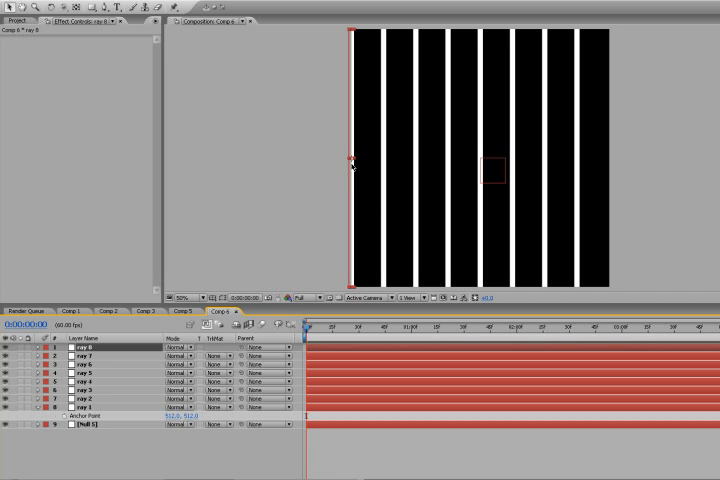
mouse_move(577, 177)
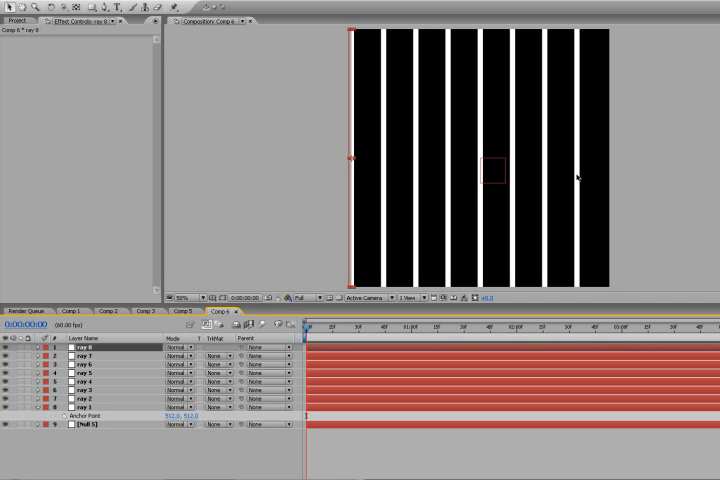
mouse_move(421, 192)
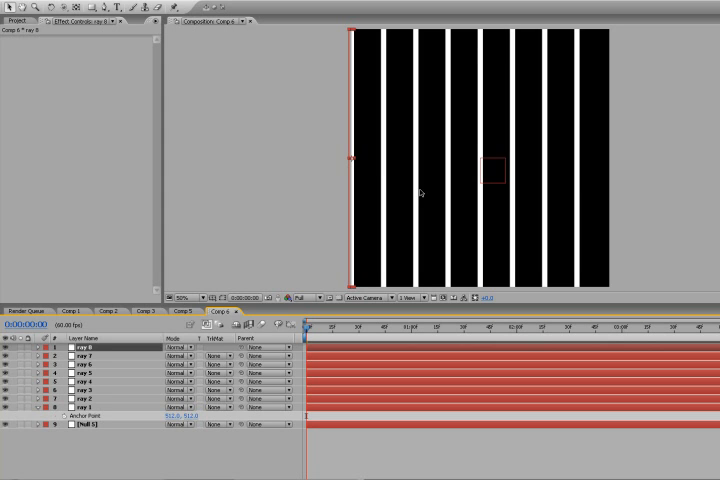
mouse_move(304, 314)
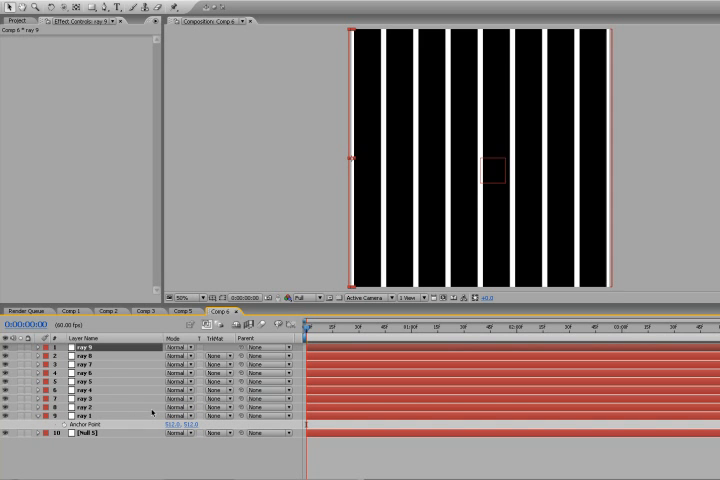
mouse_move(607, 132)
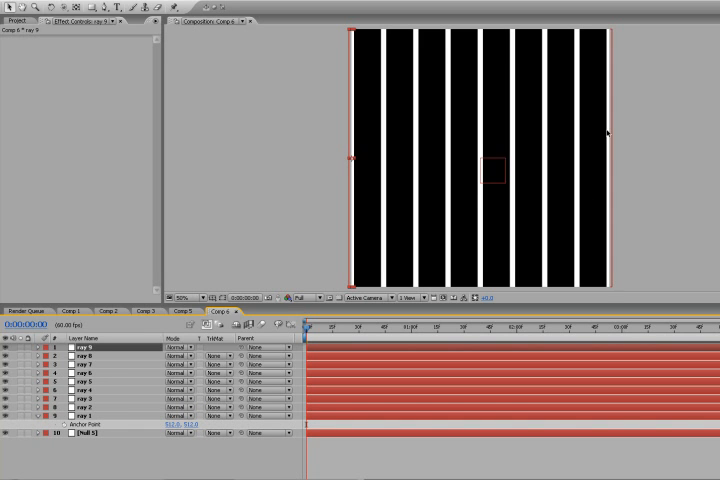
mouse_move(604, 283)
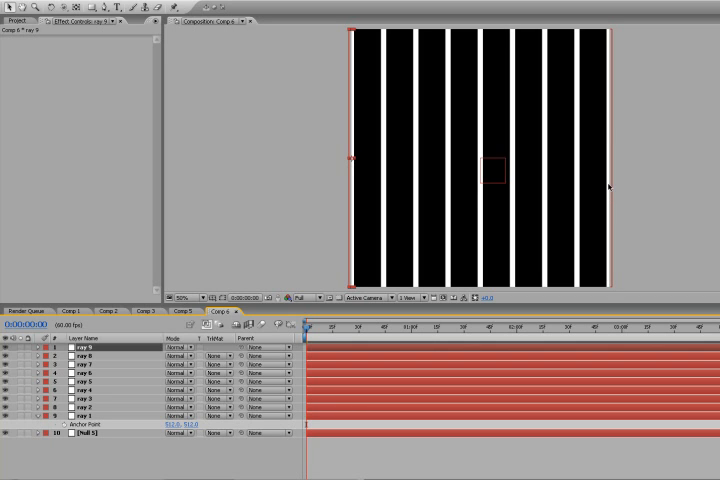
mouse_move(606, 187)
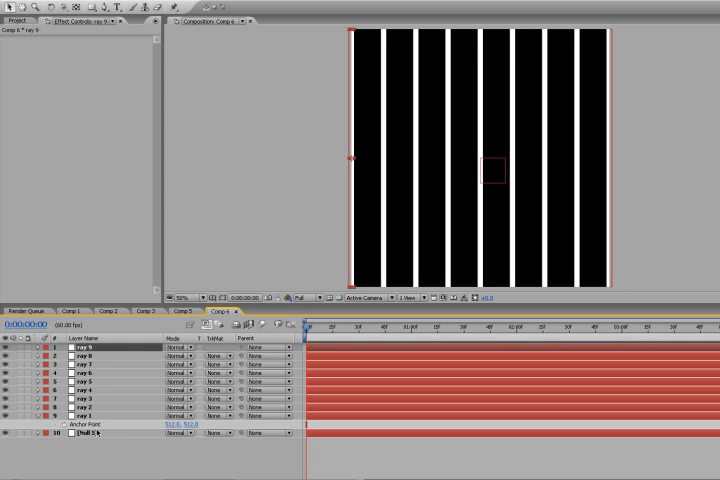
mouse_move(97, 432)
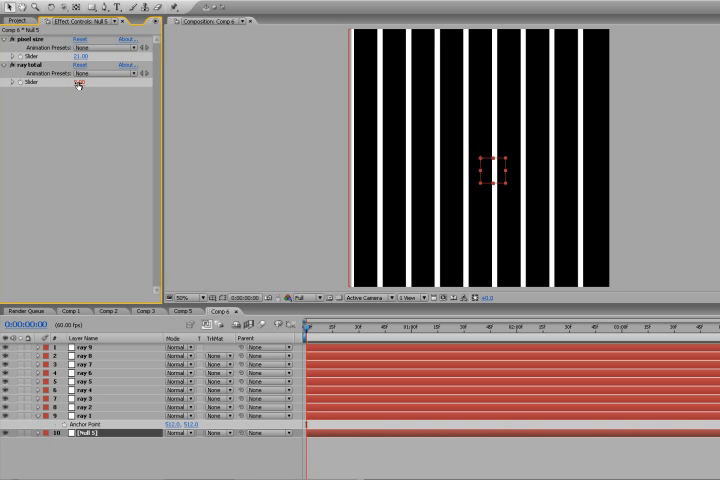
Add an Expression Controls Slider Control to the null and rename it 'ray final'.
right_click(78, 84)
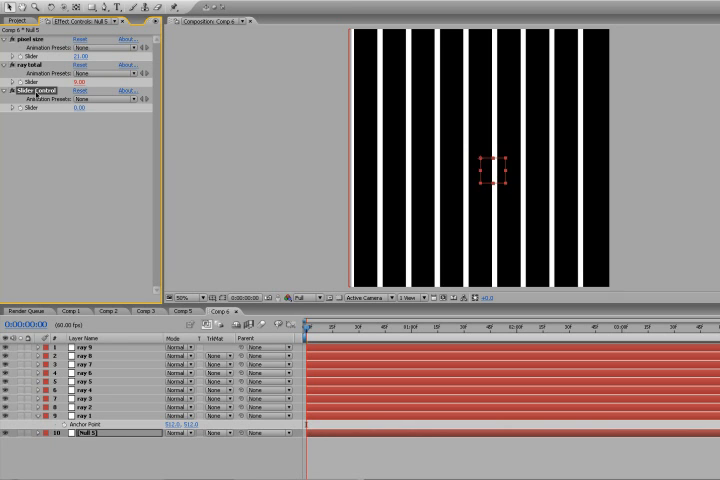
double_click(30, 91)
text(ray final)
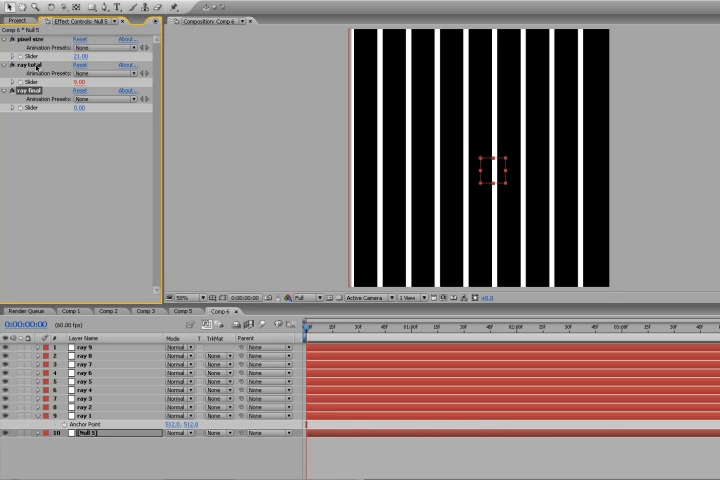
click(78, 80)
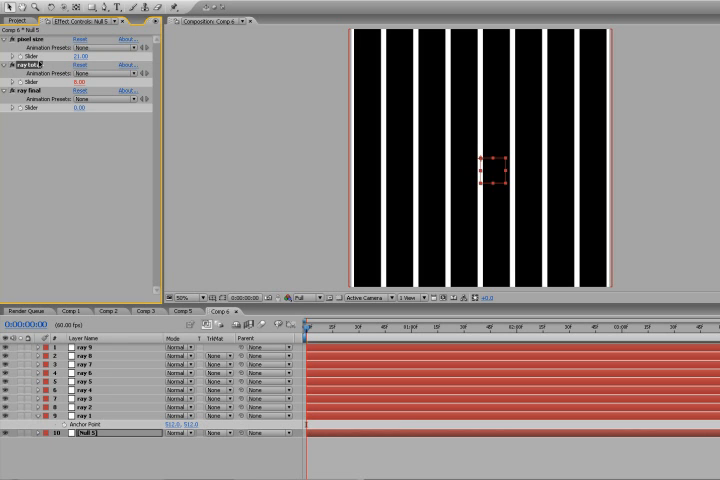
mouse_move(105, 381)
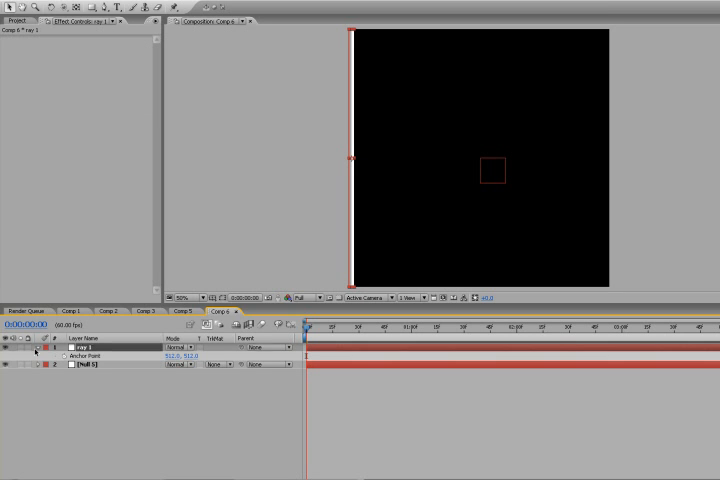
Collapse ray 1 and reveal Null 5's ray total slider expression in the timeline.
click(90, 384)
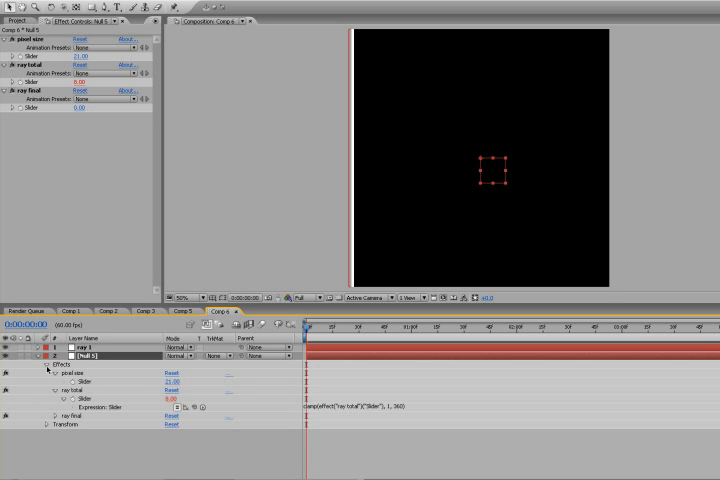
mouse_move(70, 422)
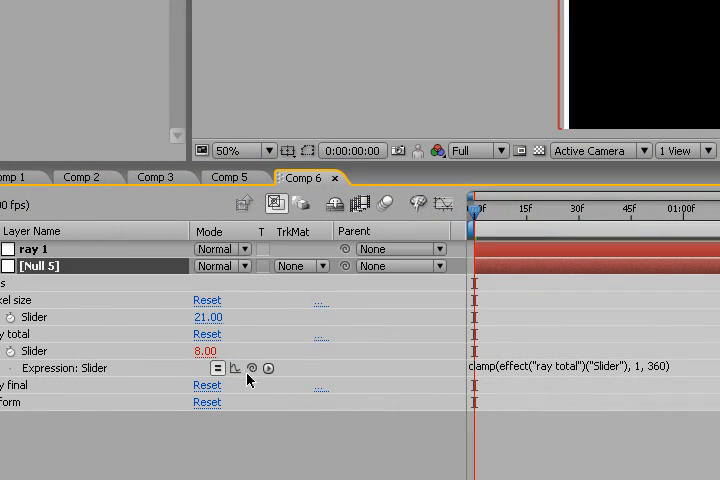
mouse_move(452, 377)
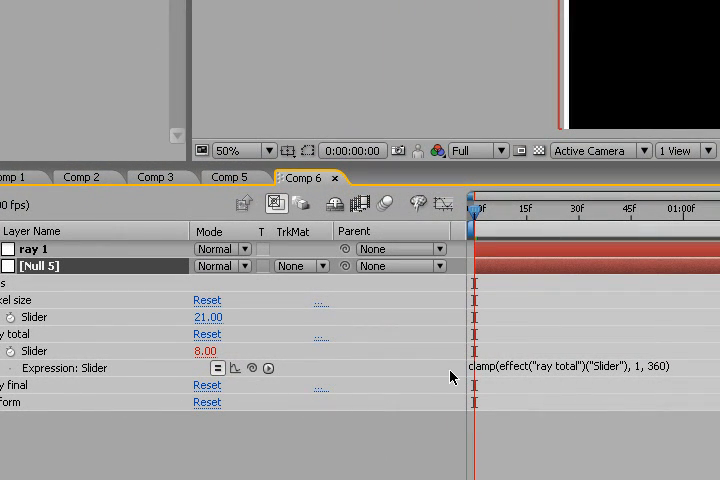
Edit the ray total clamp expression to reference the 'ray final' slider instead of itself.
click(570, 367)
text(fin)
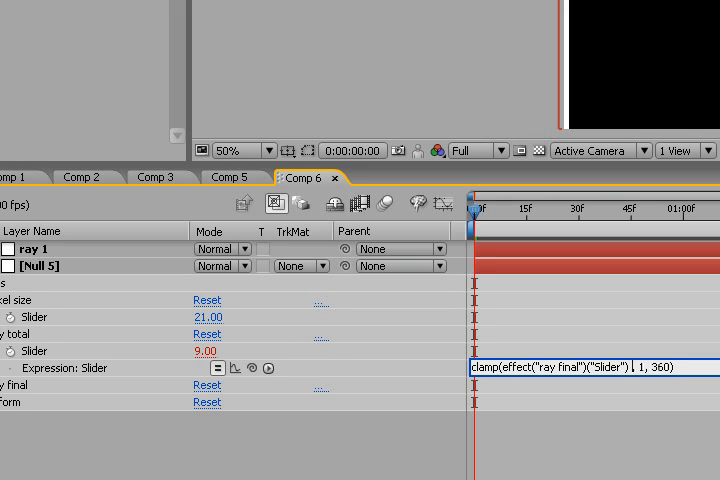
text(-1)
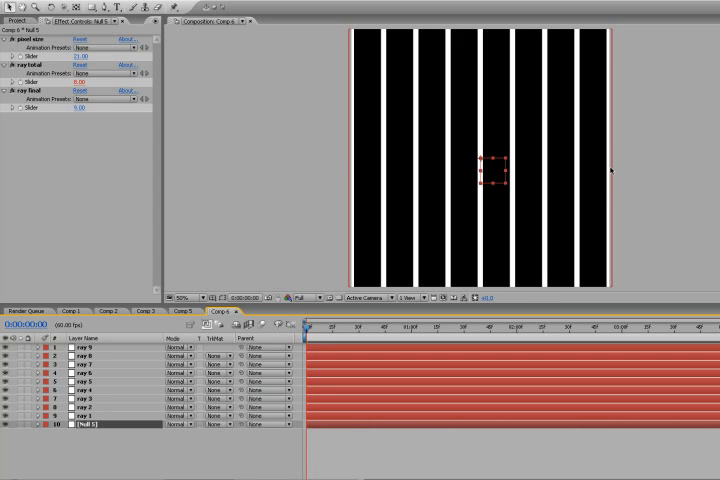
mouse_move(355, 175)
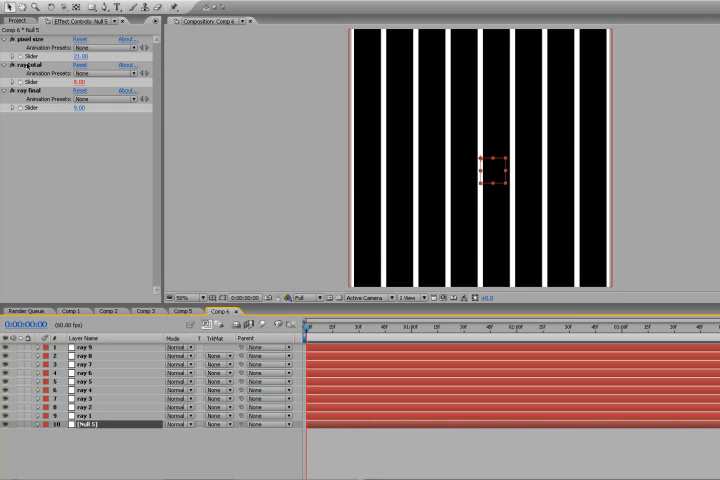
mouse_move(356, 146)
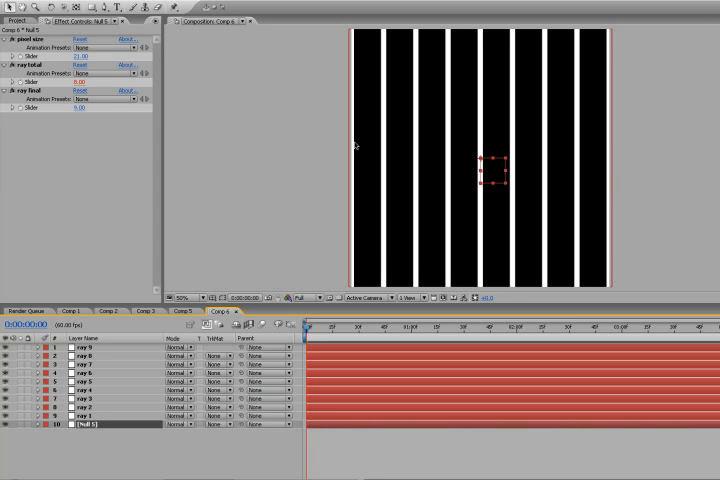
mouse_move(347, 154)
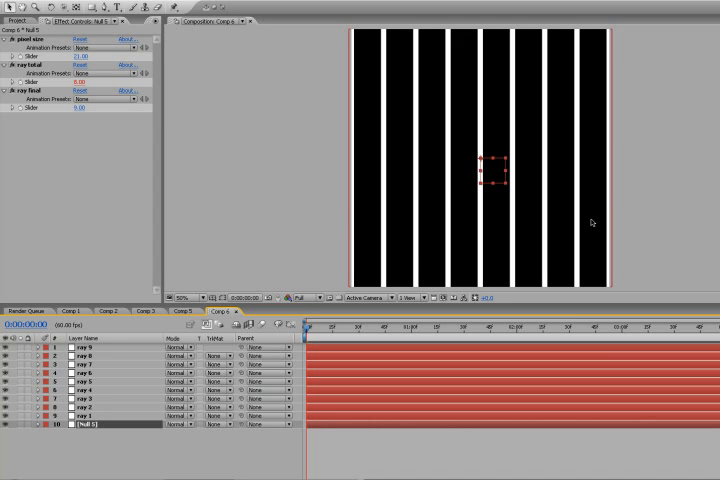
mouse_move(607, 234)
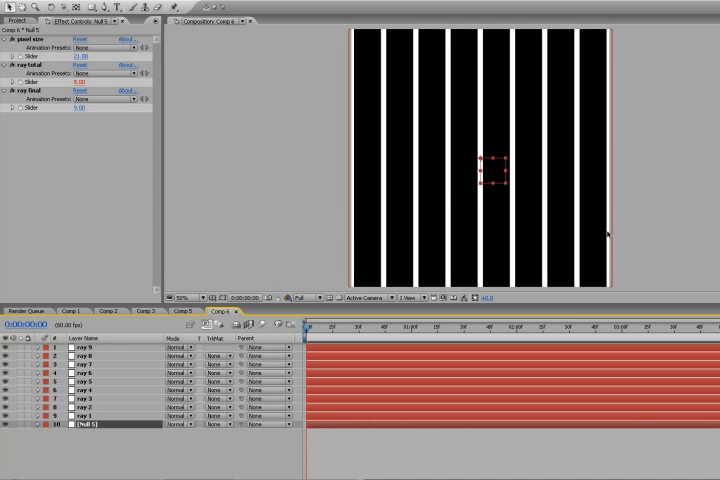
mouse_move(356, 182)
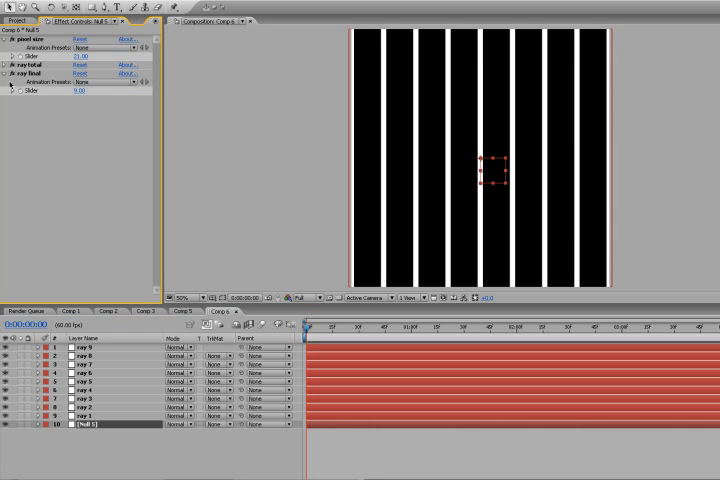
Set ray final to 9.00, then raise it to 10 after duplicating to create ray 10.
click(78, 91)
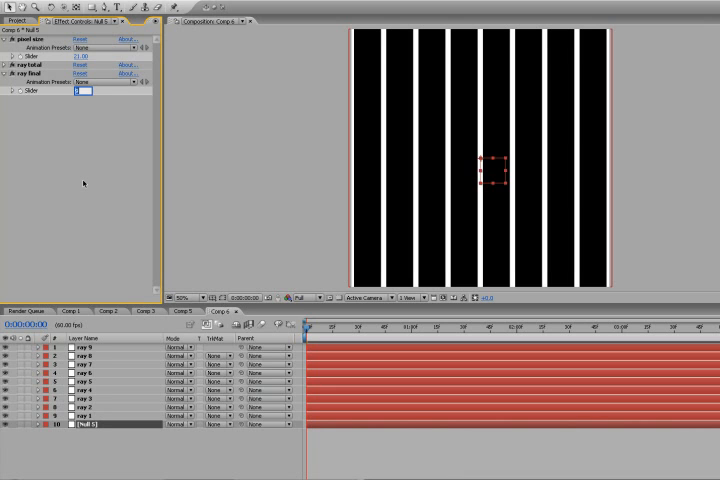
text(9.00)
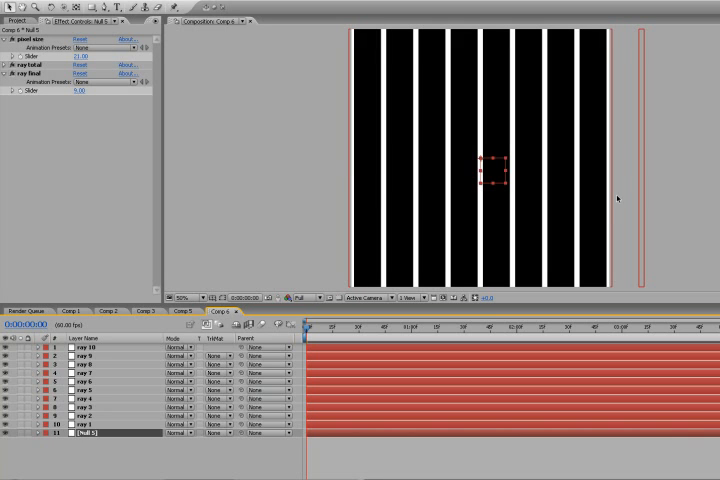
double_click(78, 91)
text(10)
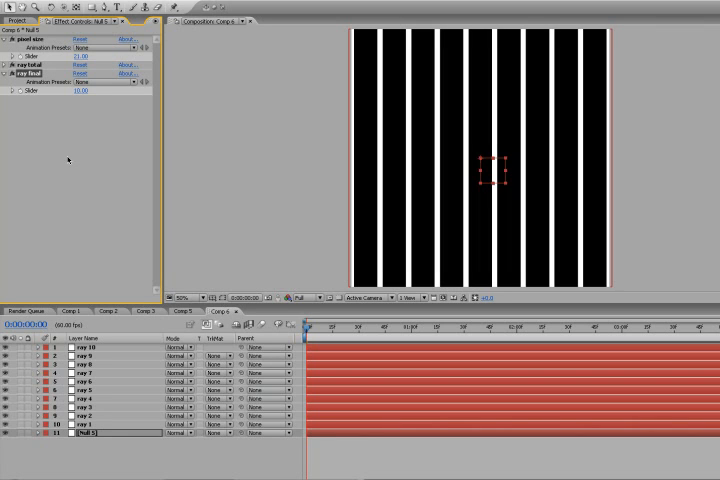
mouse_move(235, 296)
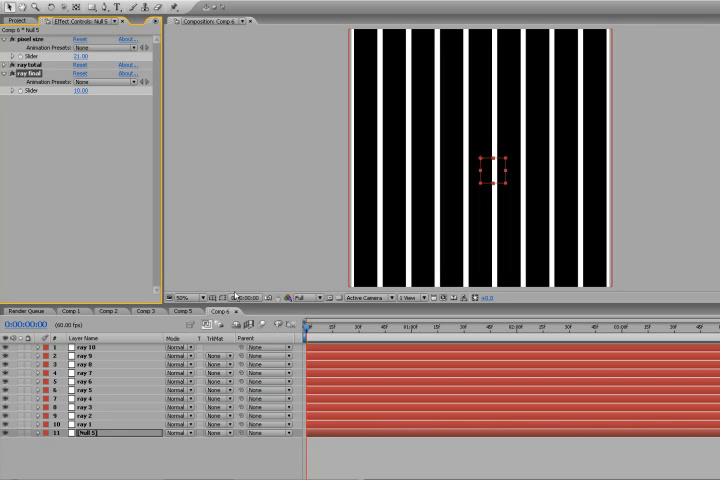